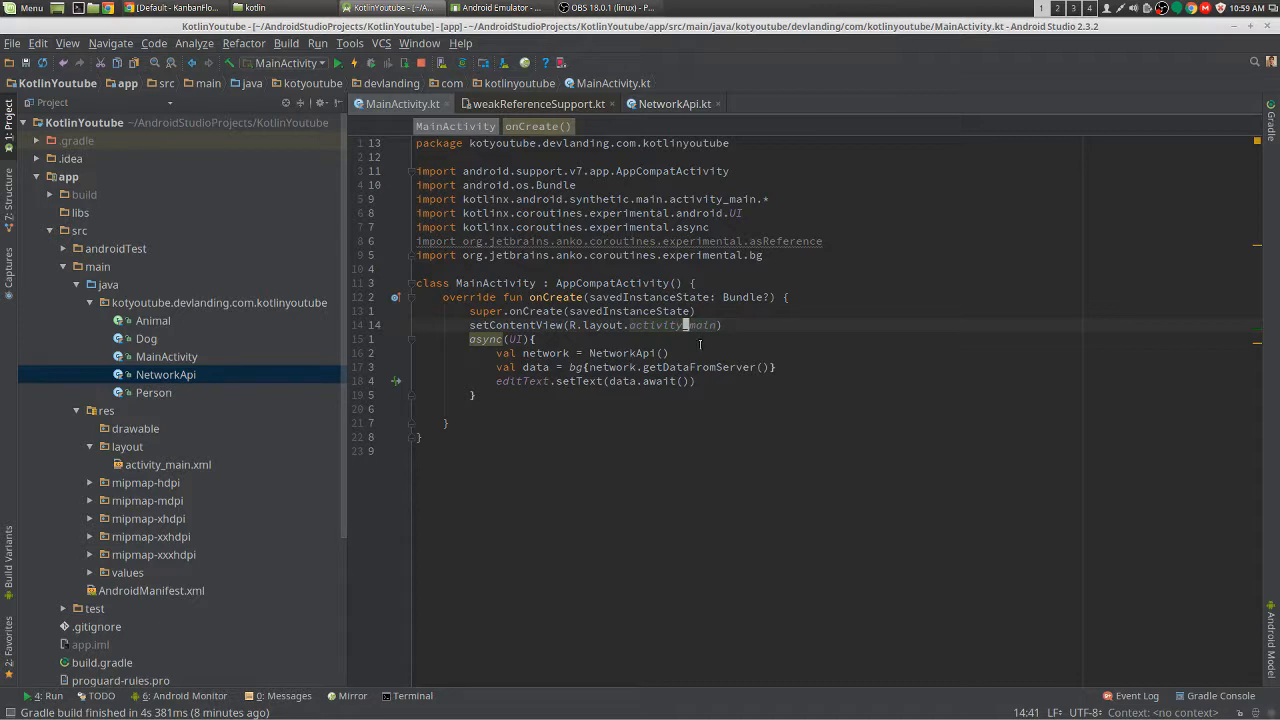
- Declare val ref = asReference() above async(UI), accepting the auto-import completion
{"action": "type", "text": "getrefere"}
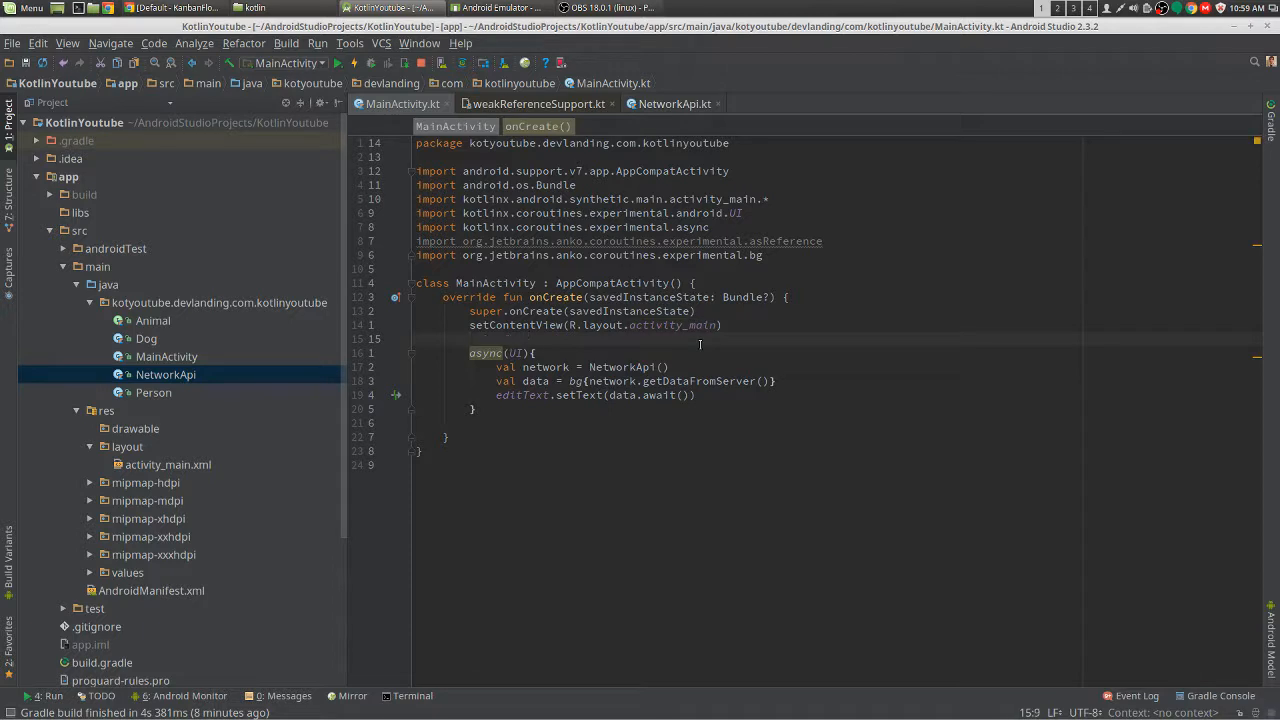
{"action": "type", "text": "val ref = a"}
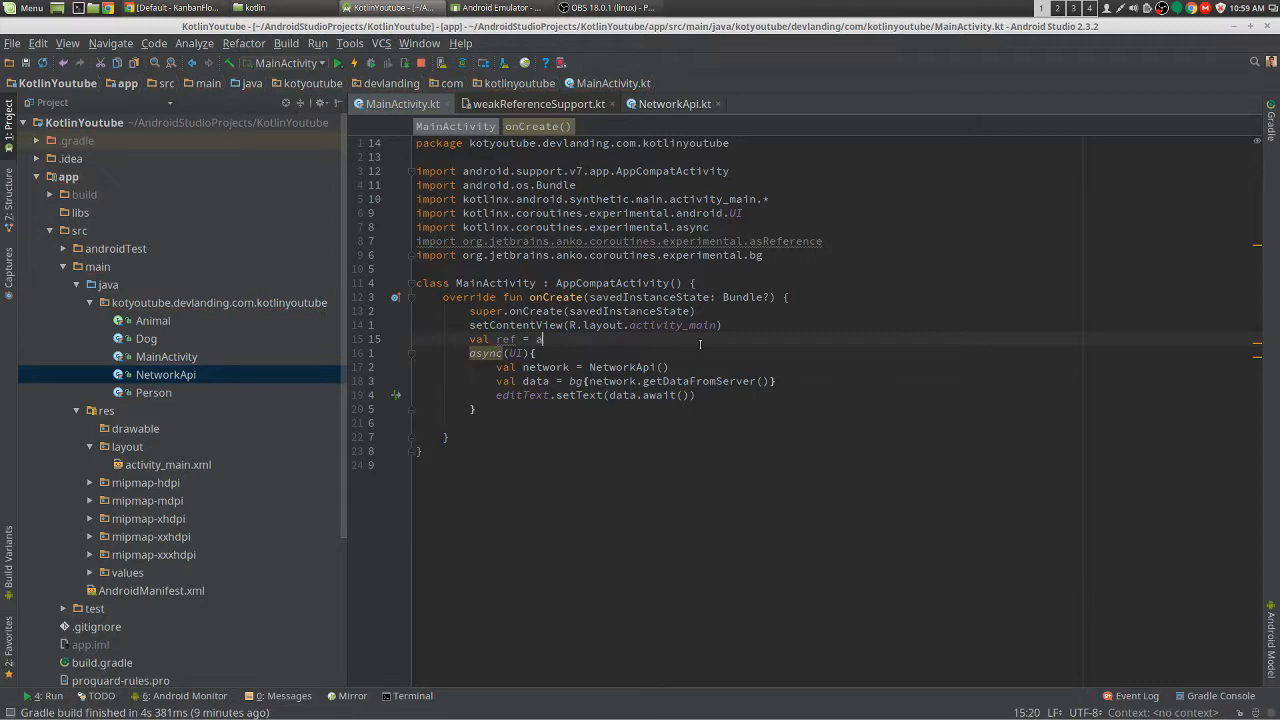
{"action": "type", "text": "sReference()"}
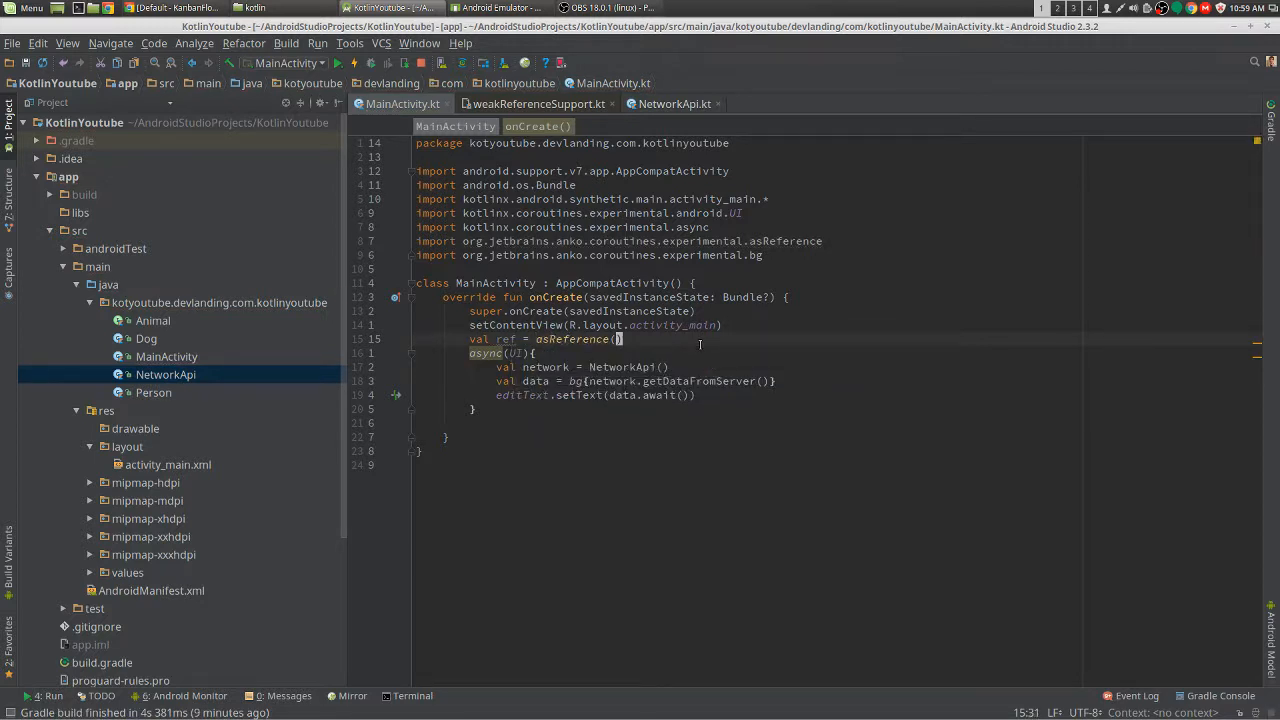
{"action": "mouse_move", "coordinate": [570, 340]}
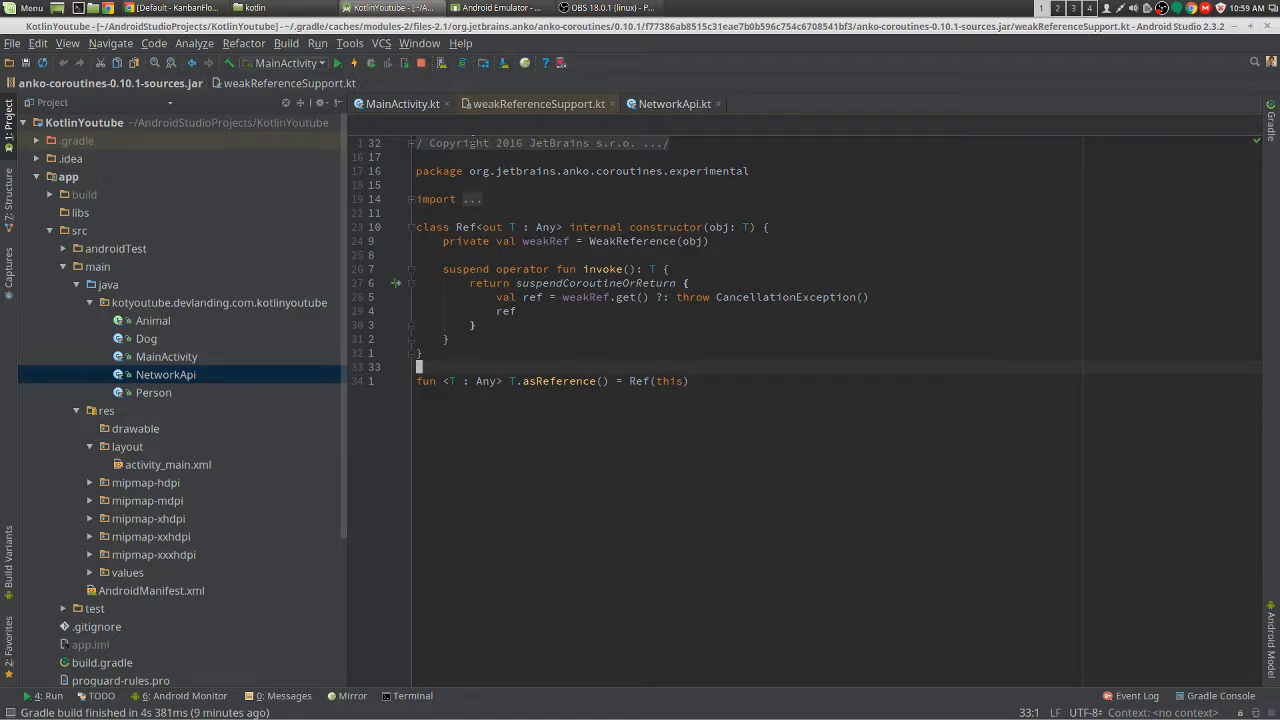
{"action": "left_click", "coordinate": [402, 104]}
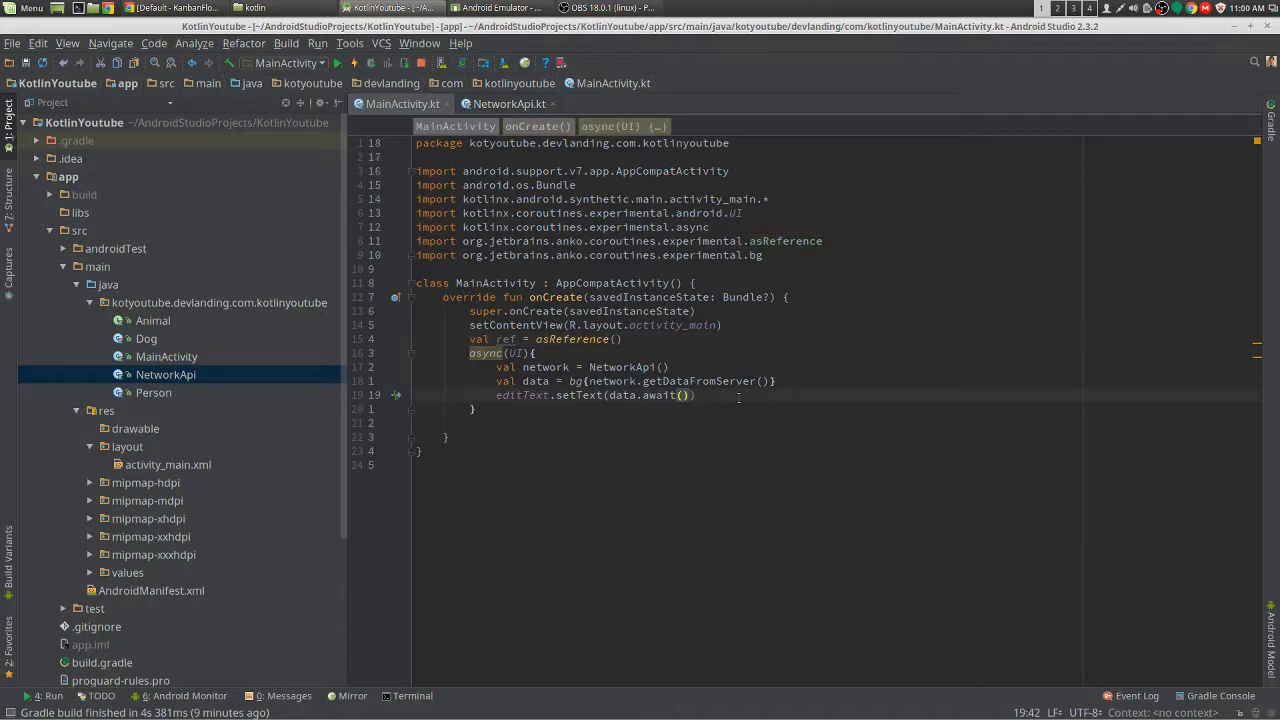
- Add val description = ref.invoke().getString(R.string.abc_action_bar_home_description) below editText.setText
{"action": "type", "text": "ref.invoke("}
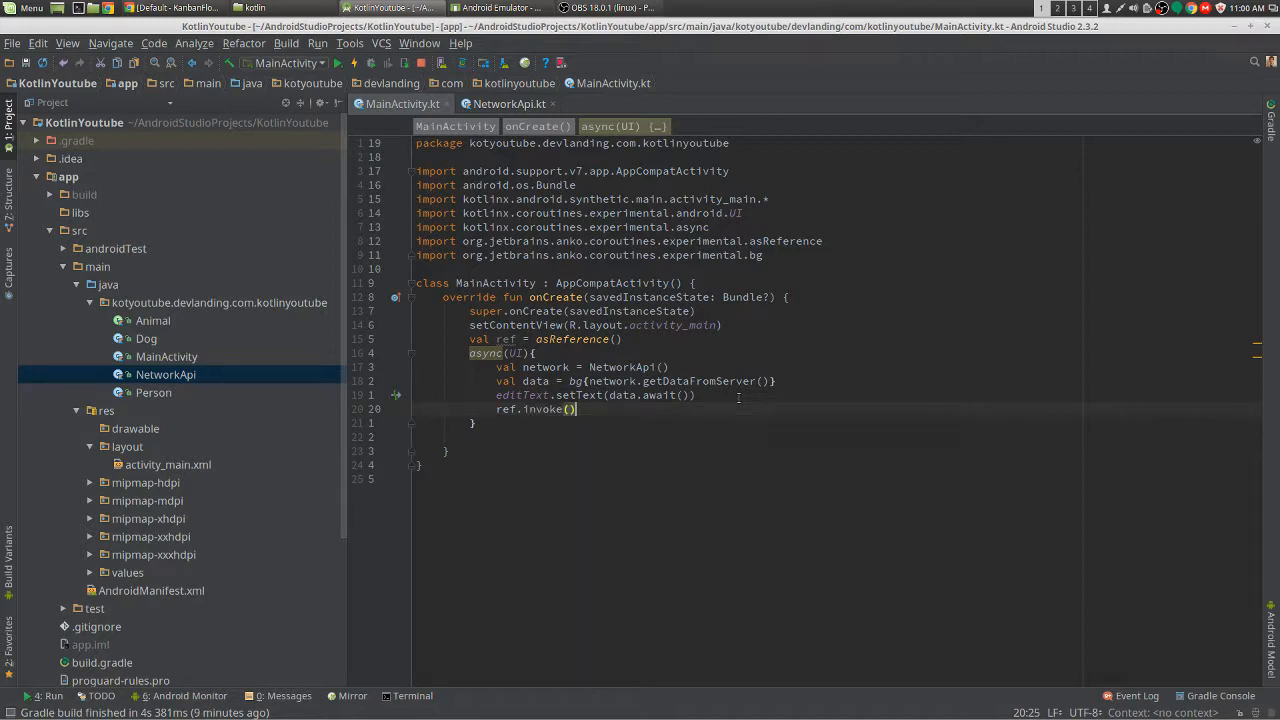
{"action": "type", "text": ".getString(R"}
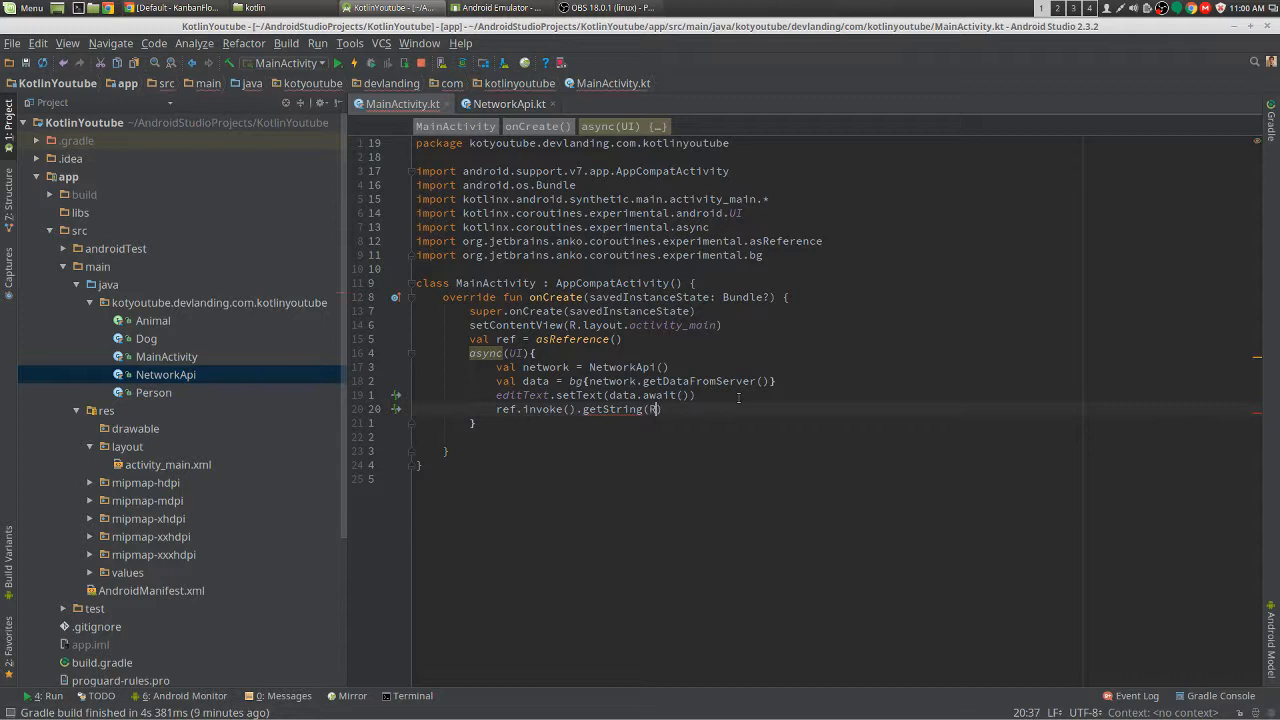
{"action": "type", "text": ".string.abc_action_bar_home_description"}
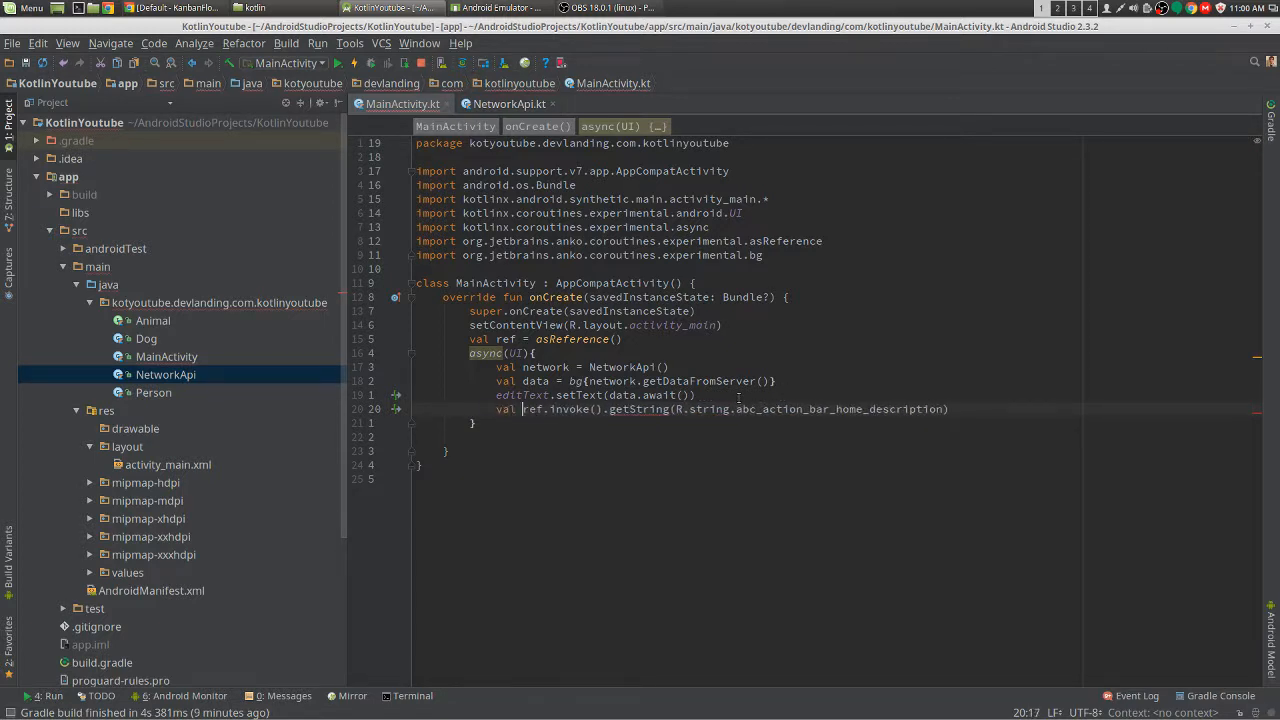
{"action": "type", "text": "des"}
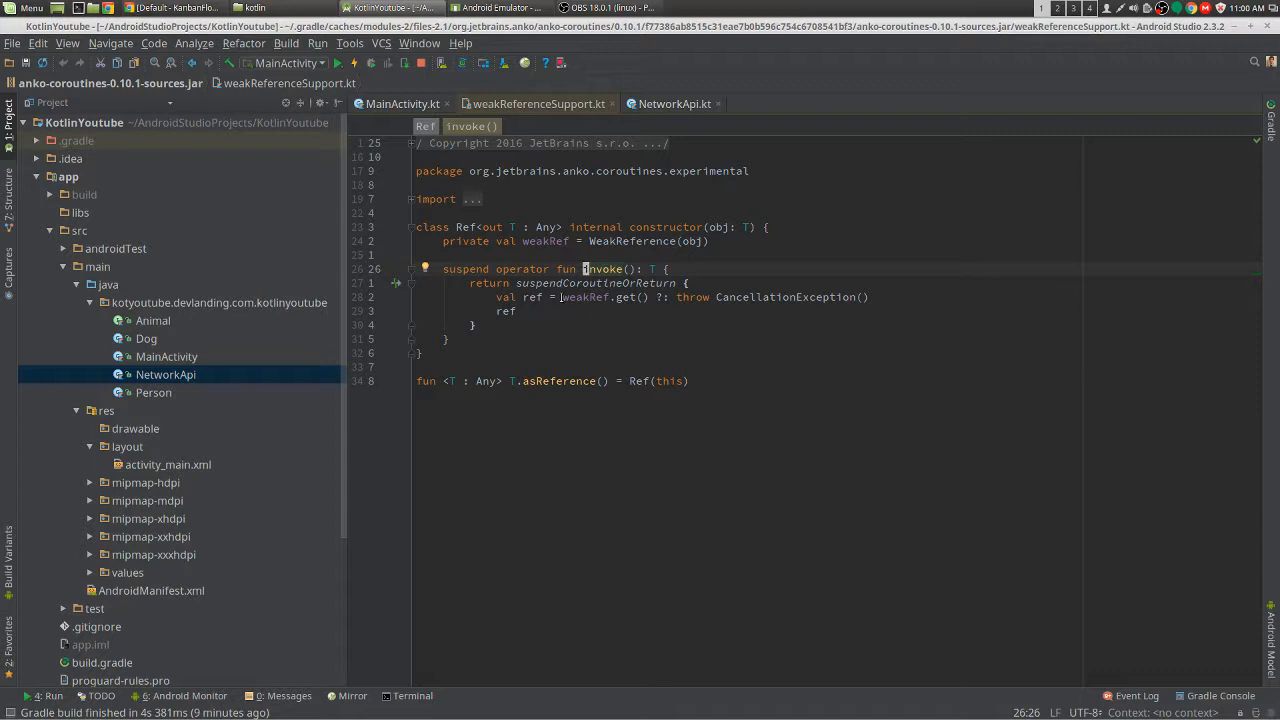
- Examine Ref's invoke operator — weakRef.get() and the throw line — then switch back to MainActivity.kt
{"action": "double_click", "coordinate": [578, 296]}
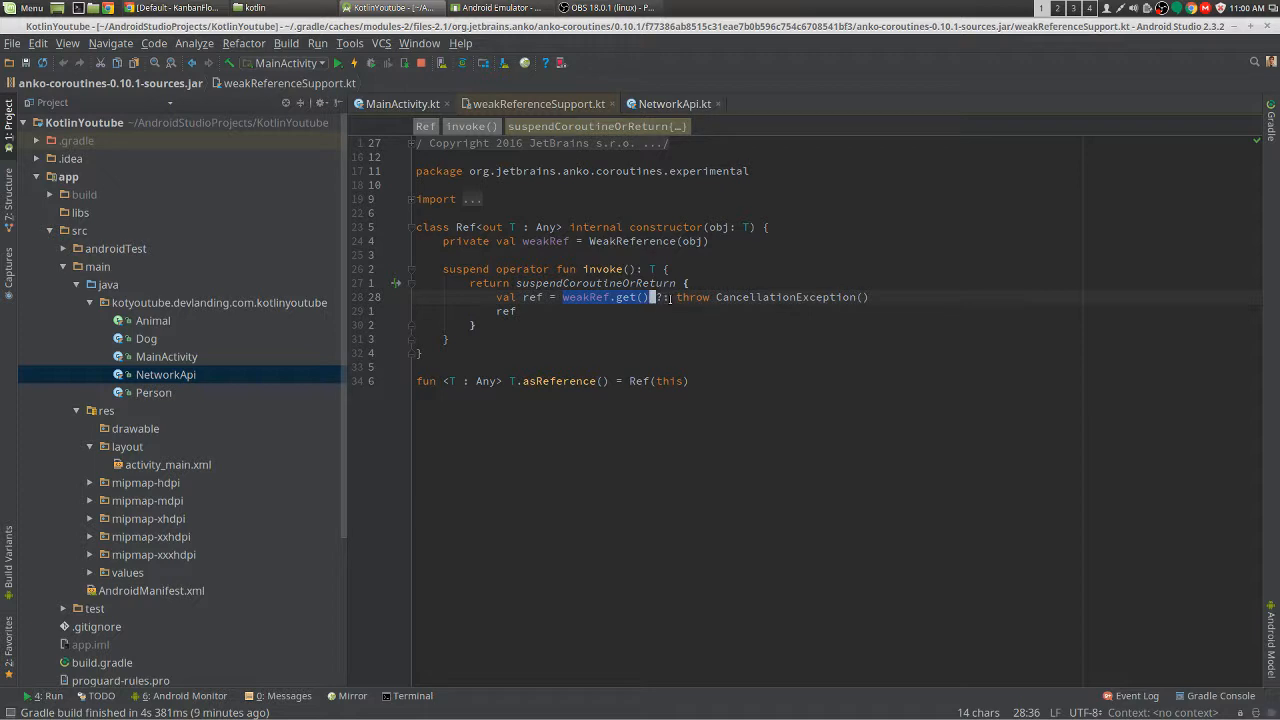
{"action": "left_click", "coordinate": [678, 296]}
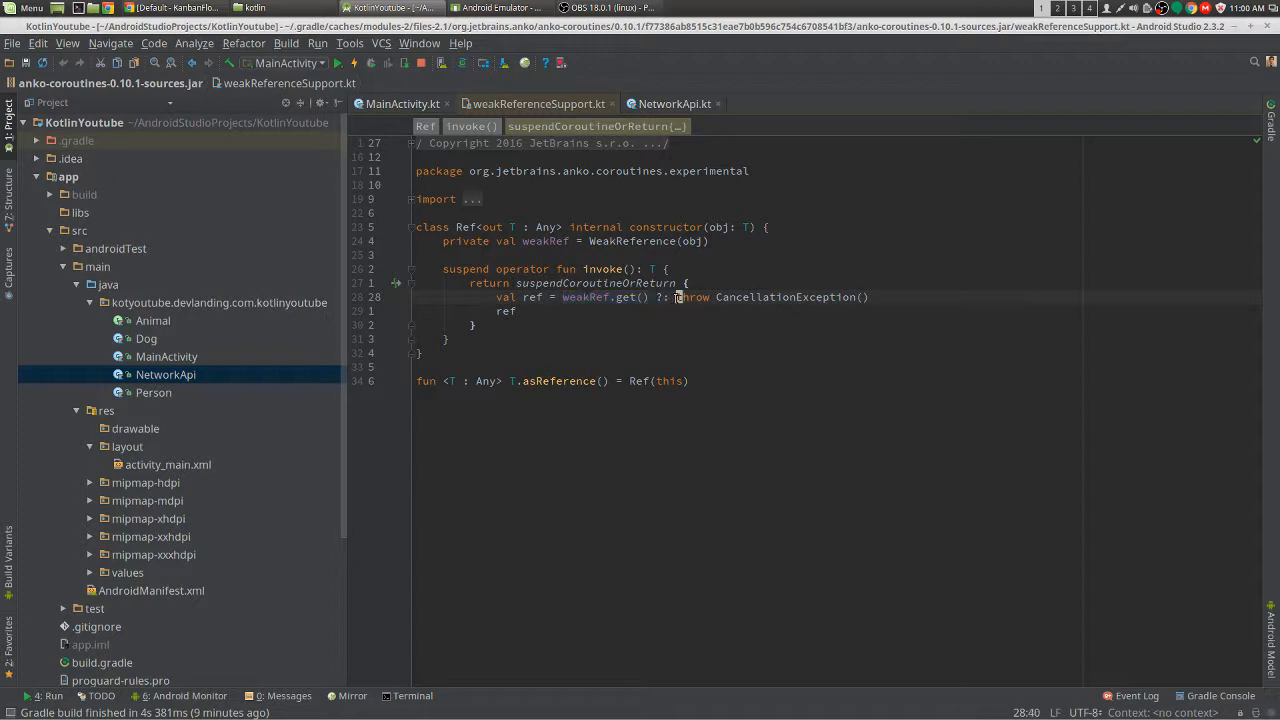
{"action": "left_click_drag", "start_coordinate": [676, 296], "coordinate": [508, 312]}
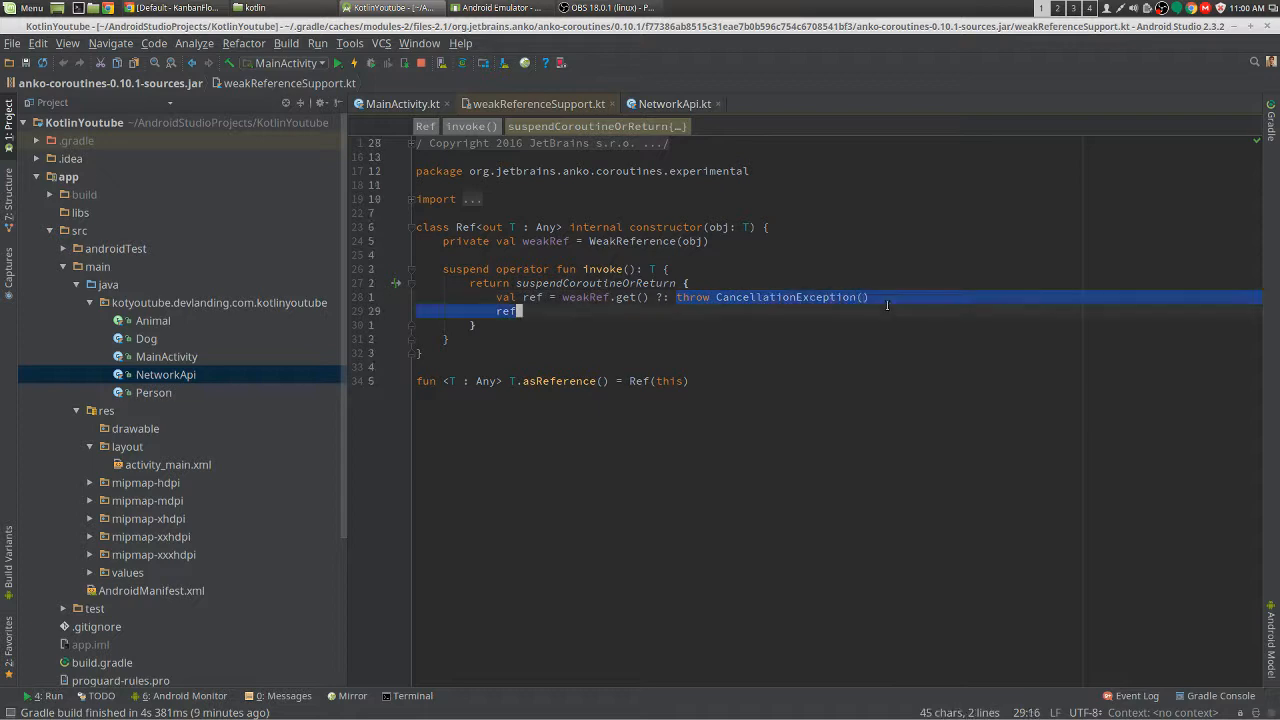
{"action": "left_click", "coordinate": [402, 104]}
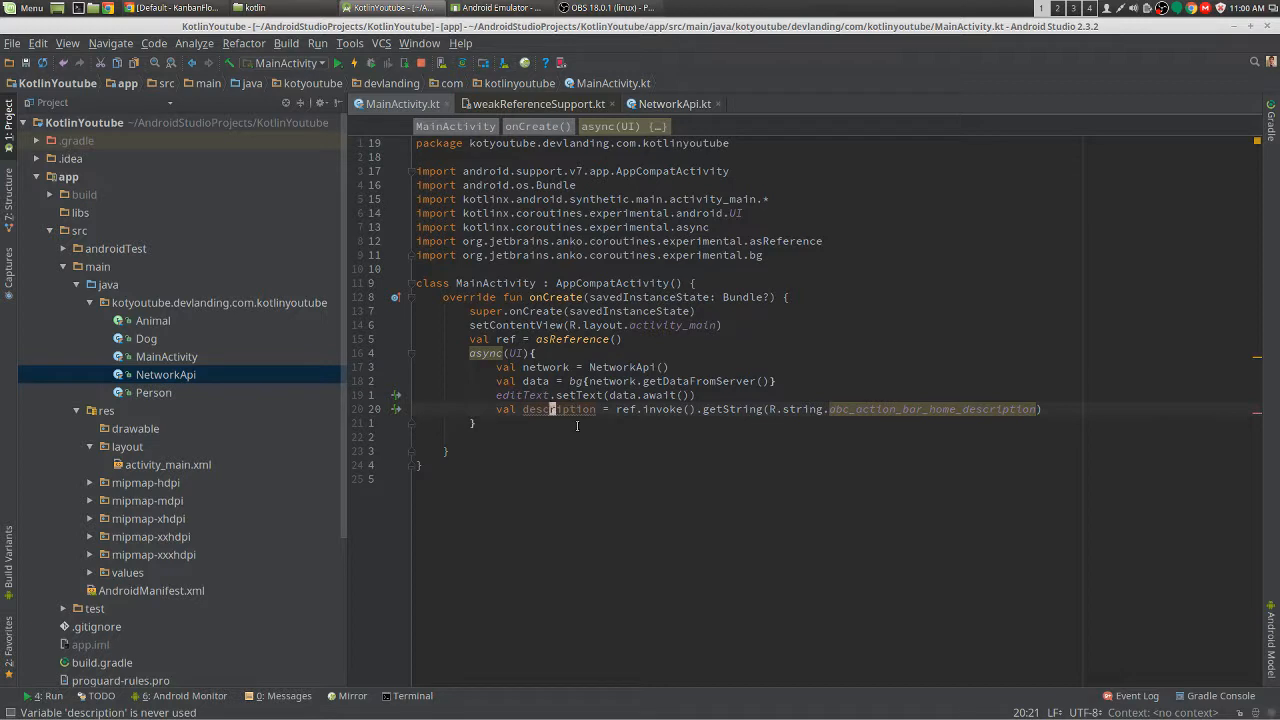
{"action": "mouse_move", "coordinate": [560, 408]}
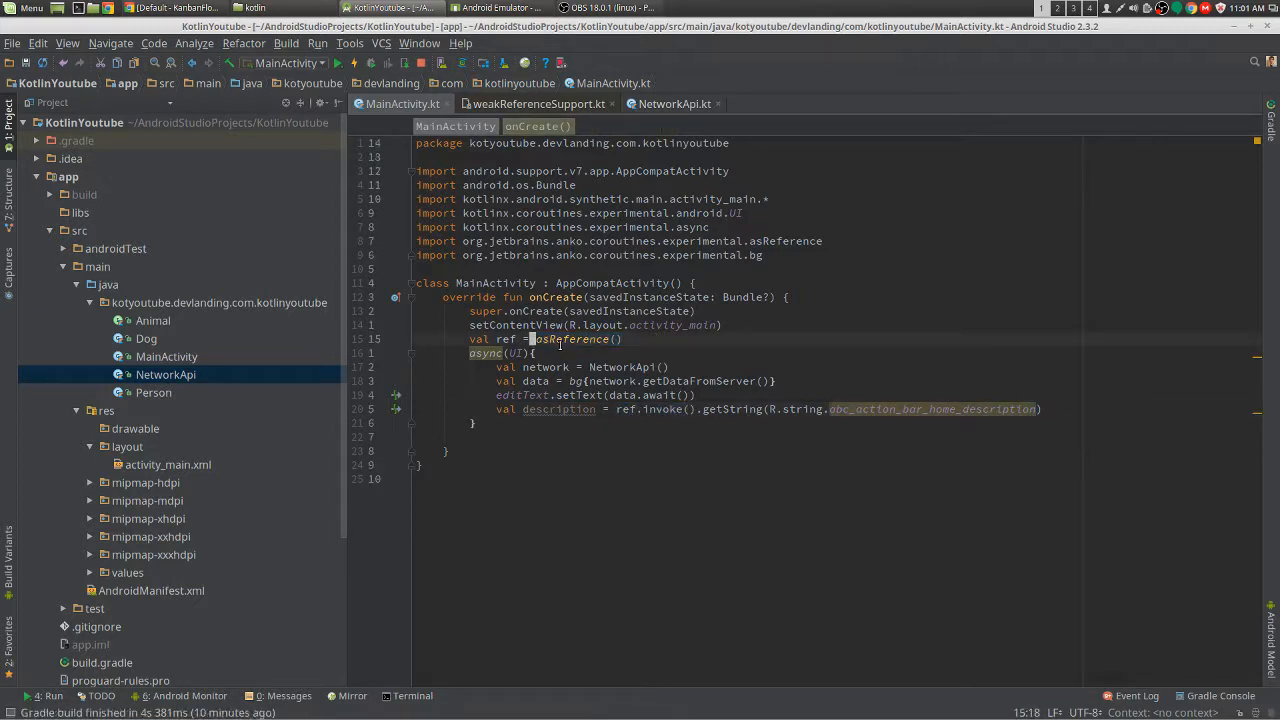
- Jump from asReference in MainActivity.kt to its declaration in weakReferenceSupport.kt
{"action": "left_click", "coordinate": [570, 340]}
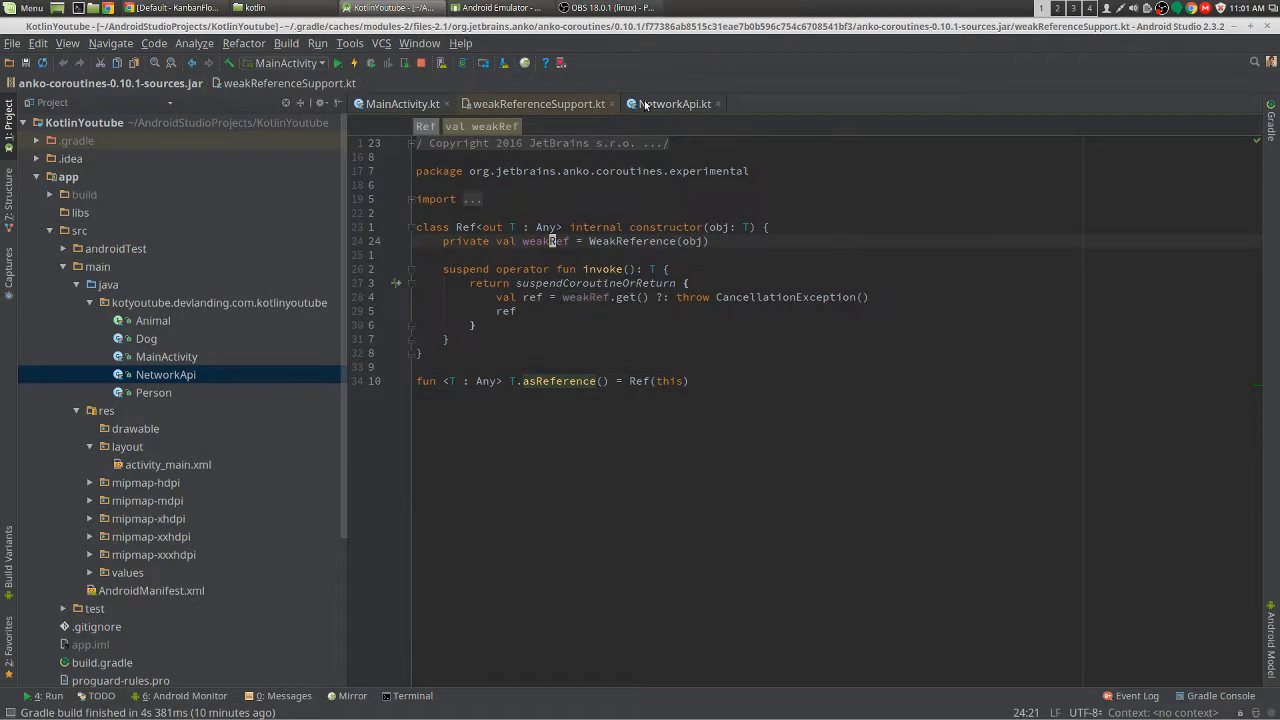
- Switch back to the MainActivity.kt editor with the ref and description values
{"action": "left_click", "coordinate": [404, 104]}
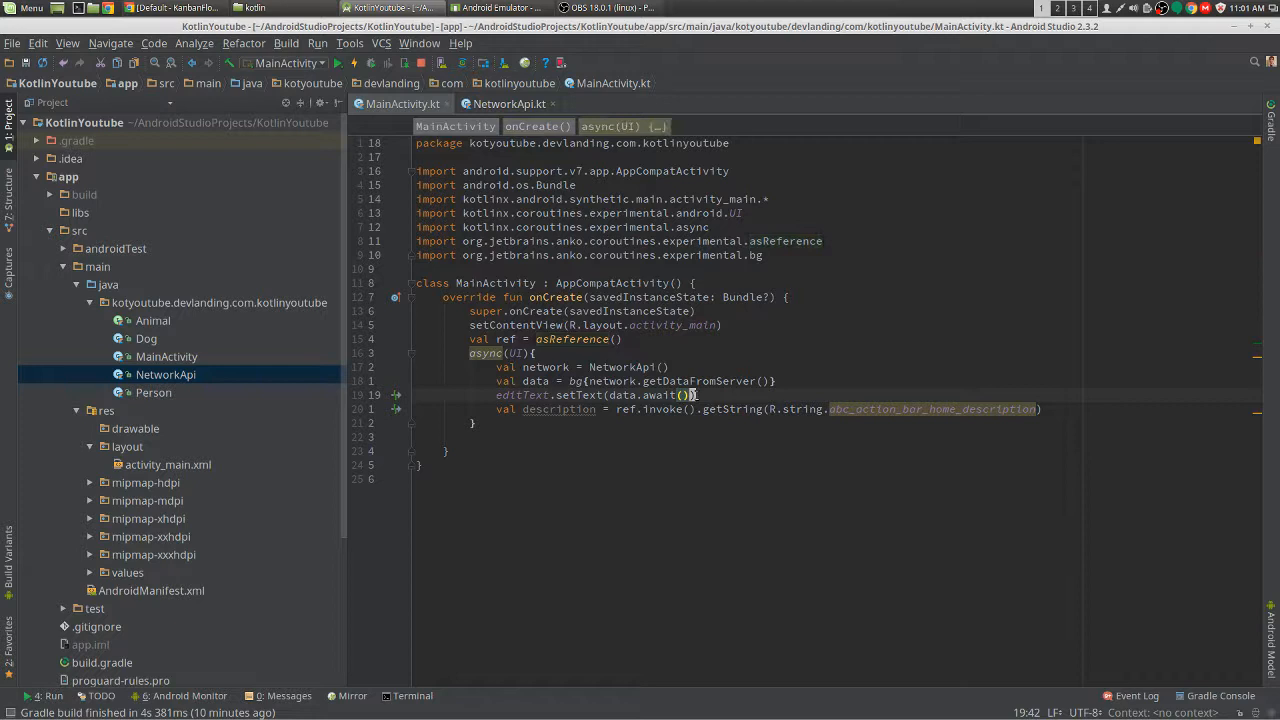